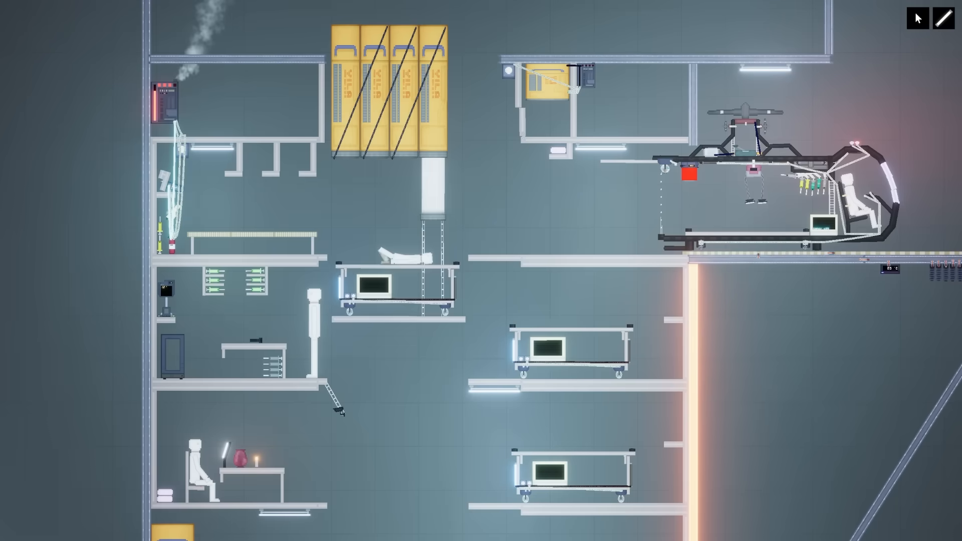
scroll(down, 3)
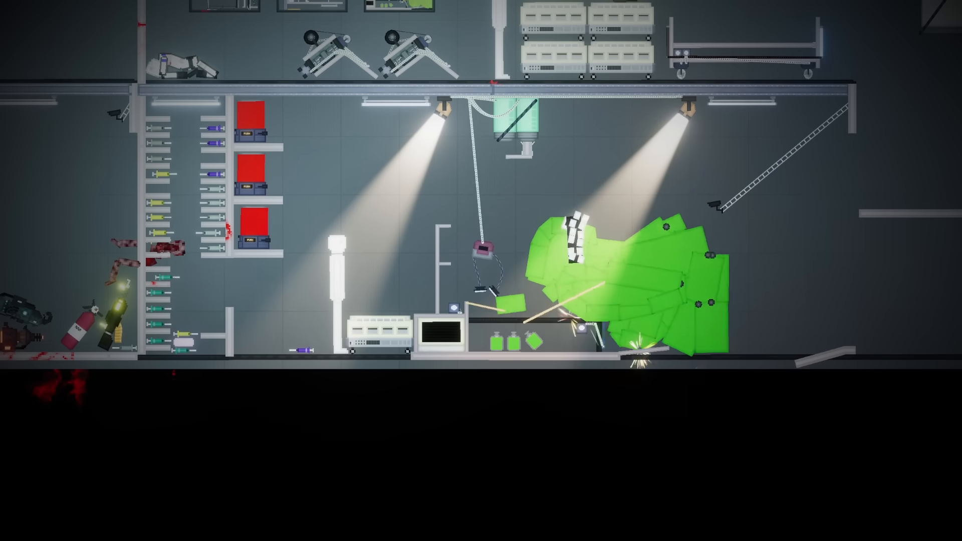
scroll(down, 3)
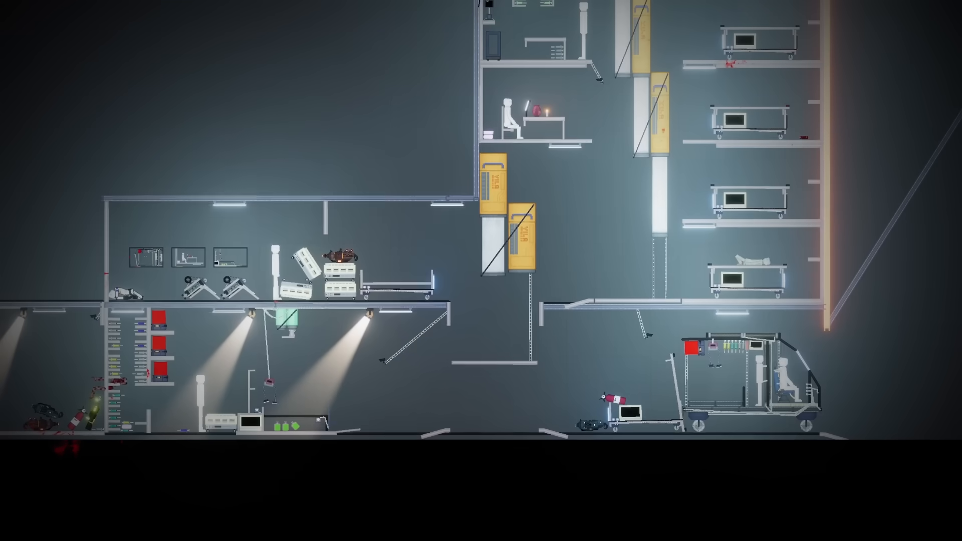